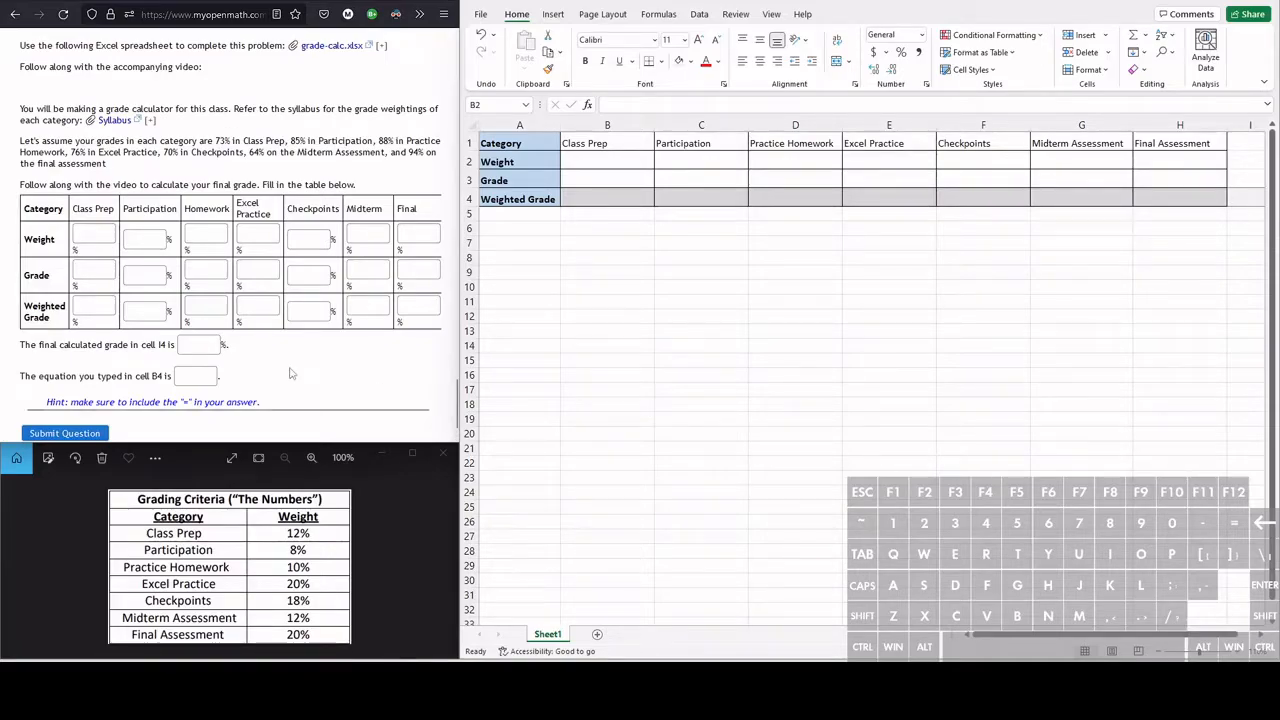
{"action": "mouse_move", "coordinate": [272, 558]}
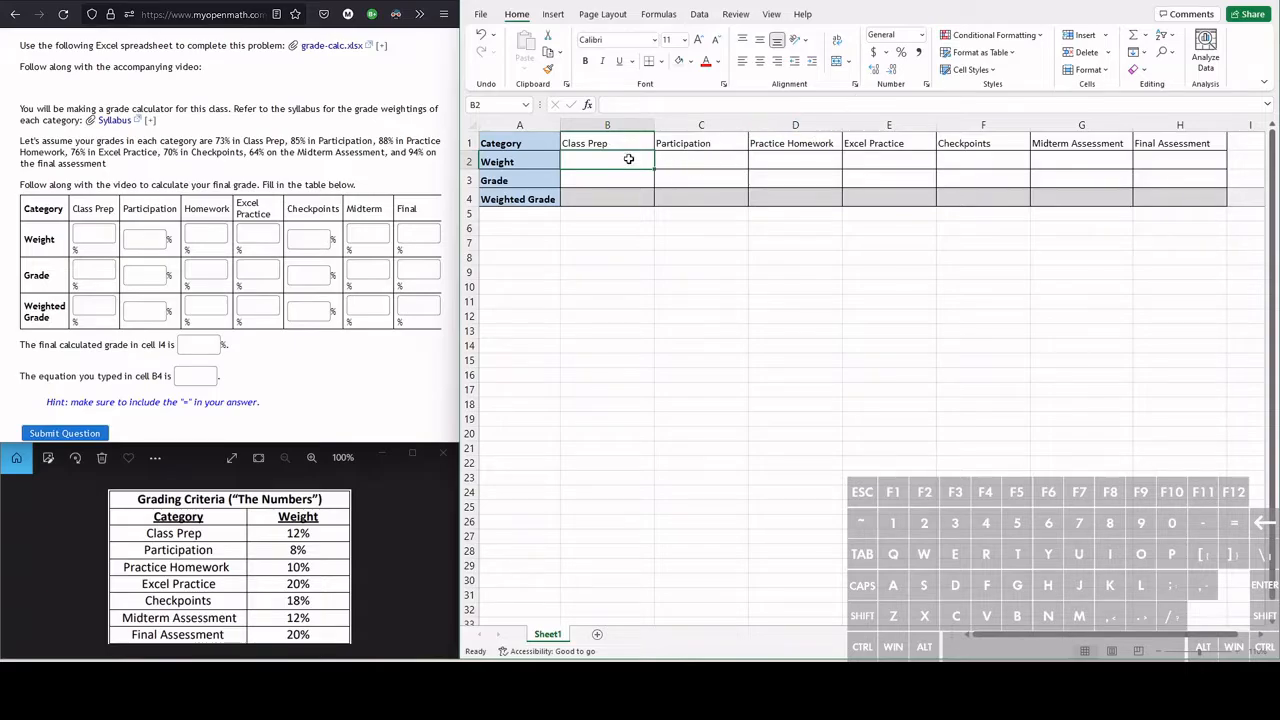
{"action": "mouse_move", "coordinate": [904, 96]}
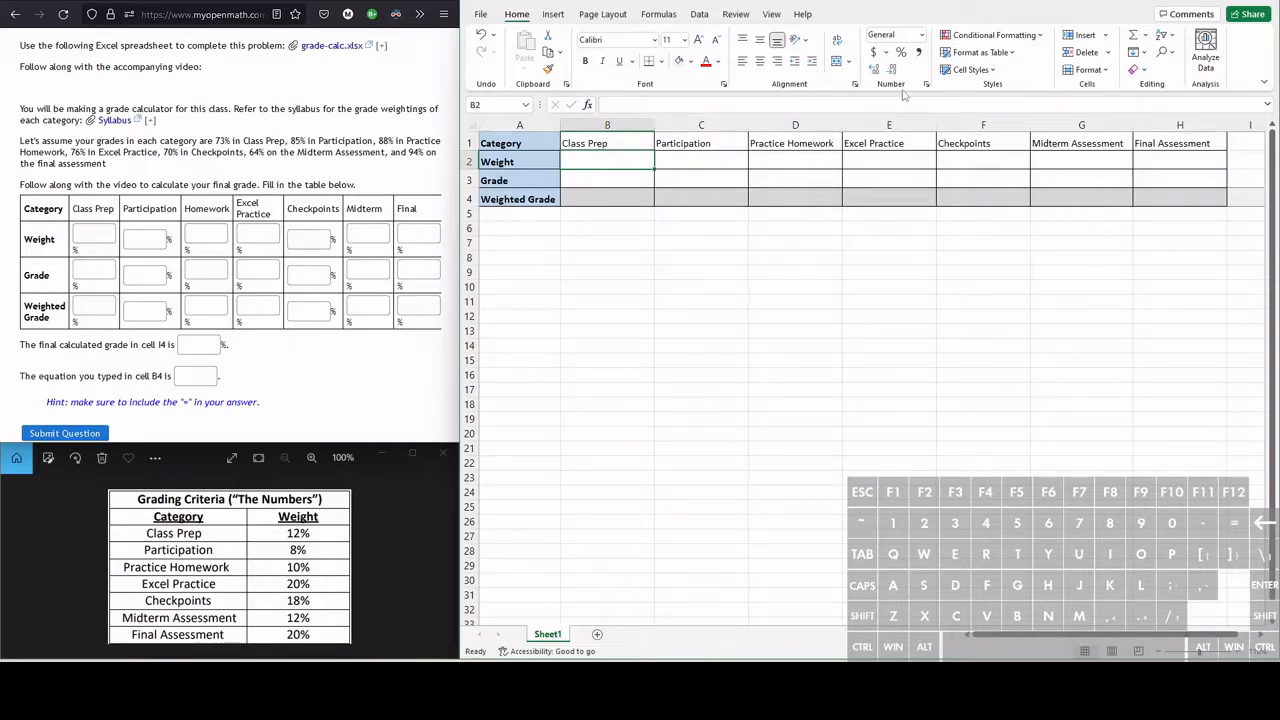
{"action": "mouse_move", "coordinate": [892, 34]}
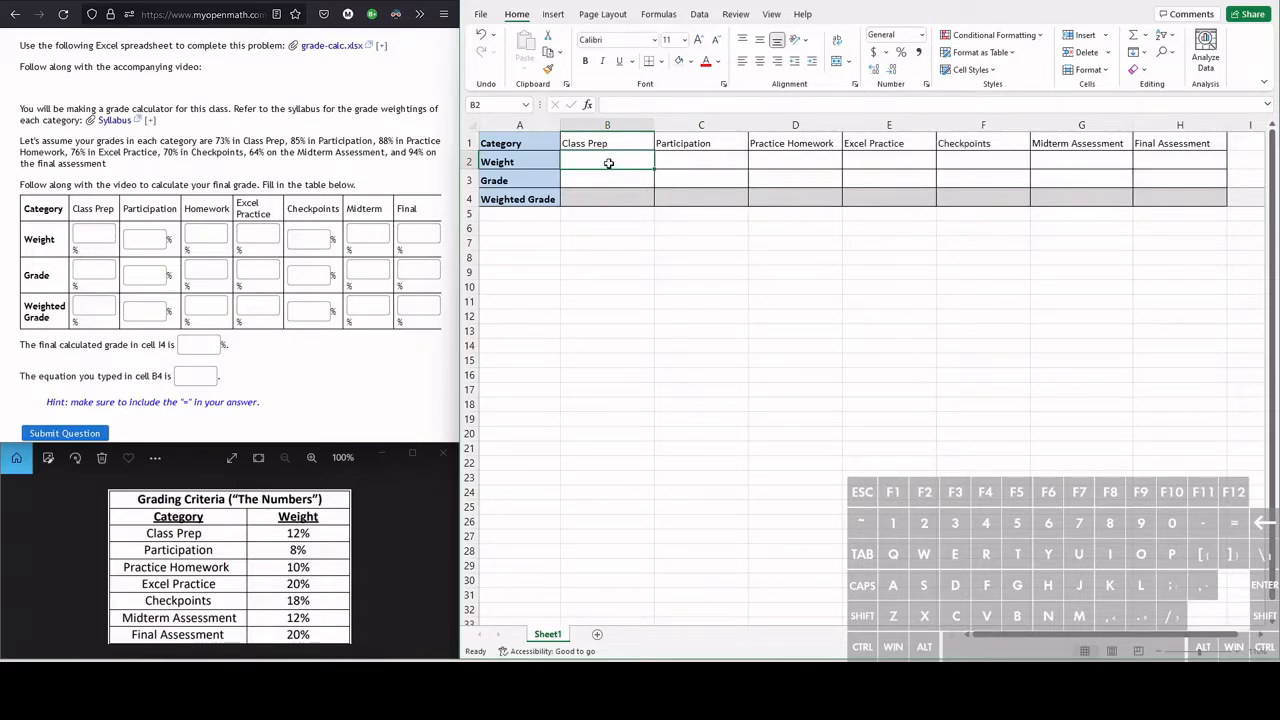
Step: Format the Weight, Grade and Weighted Grade cells B2:H4 as Percentage
{"action": "left_click_drag", "start_coordinate": [608, 160], "coordinate": [1072, 160]}
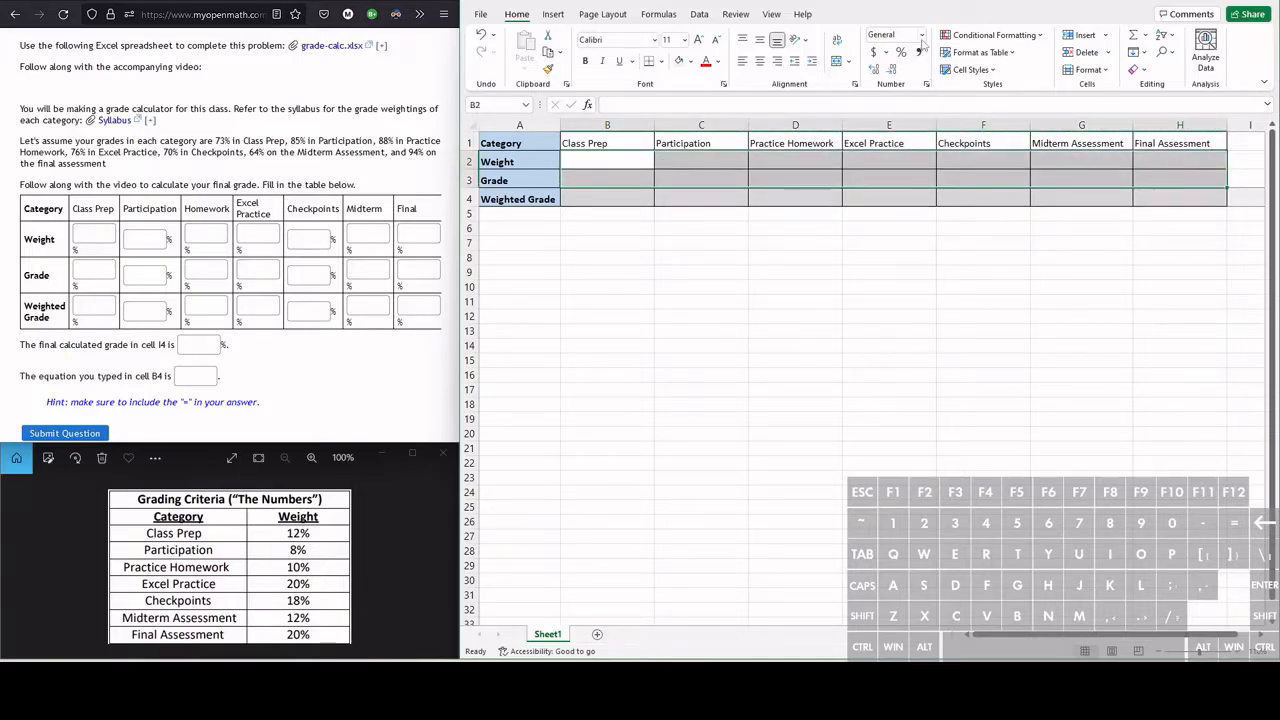
{"action": "left_click", "coordinate": [920, 40]}
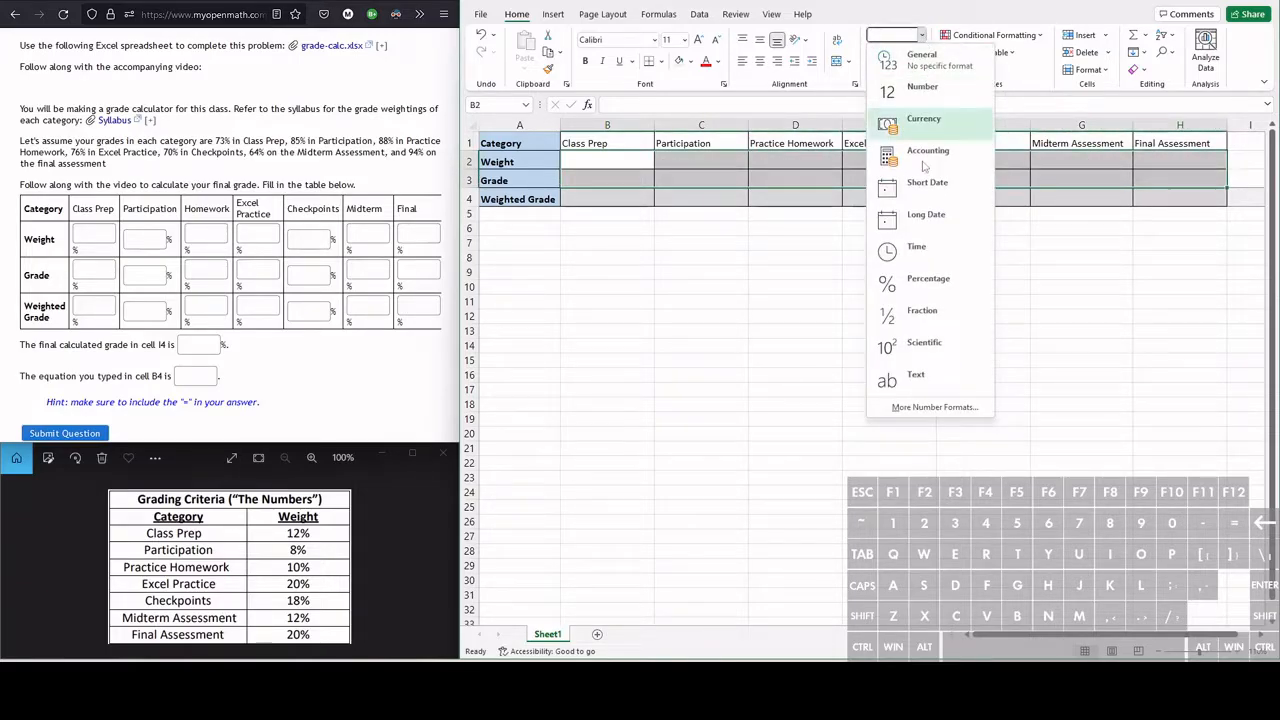
{"action": "mouse_move", "coordinate": [928, 282]}
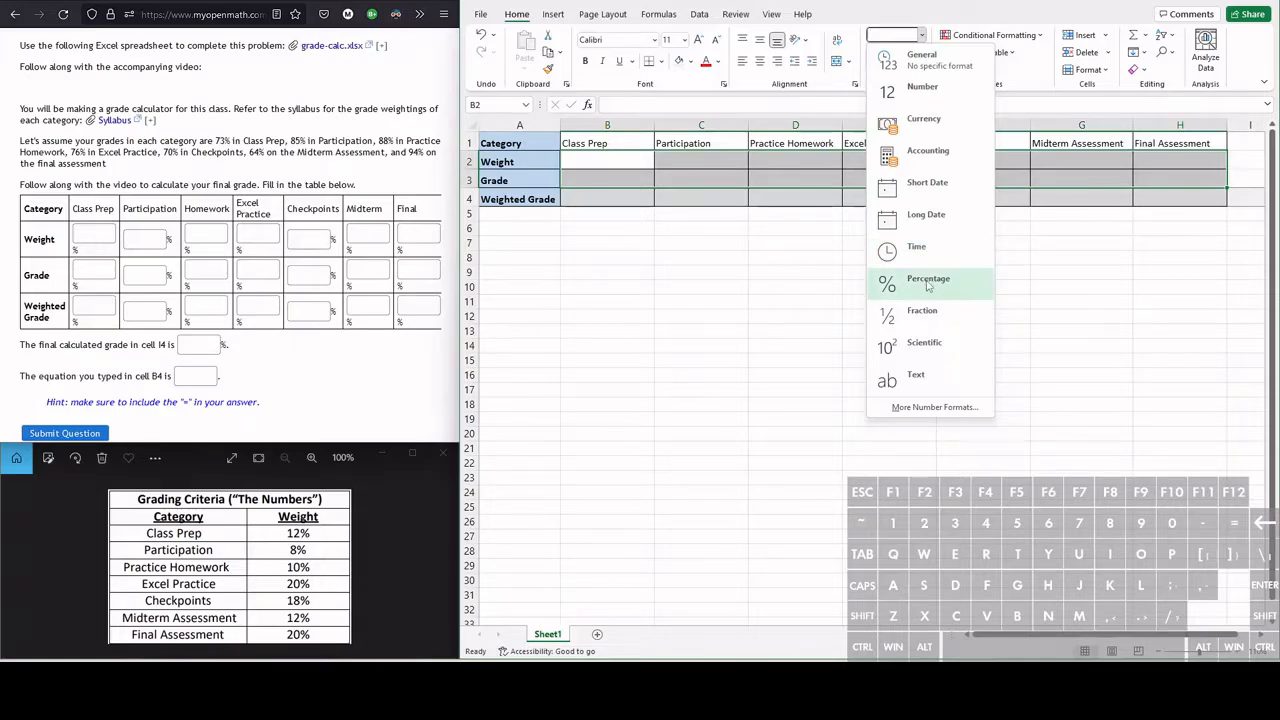
{"action": "left_click", "coordinate": [928, 280]}
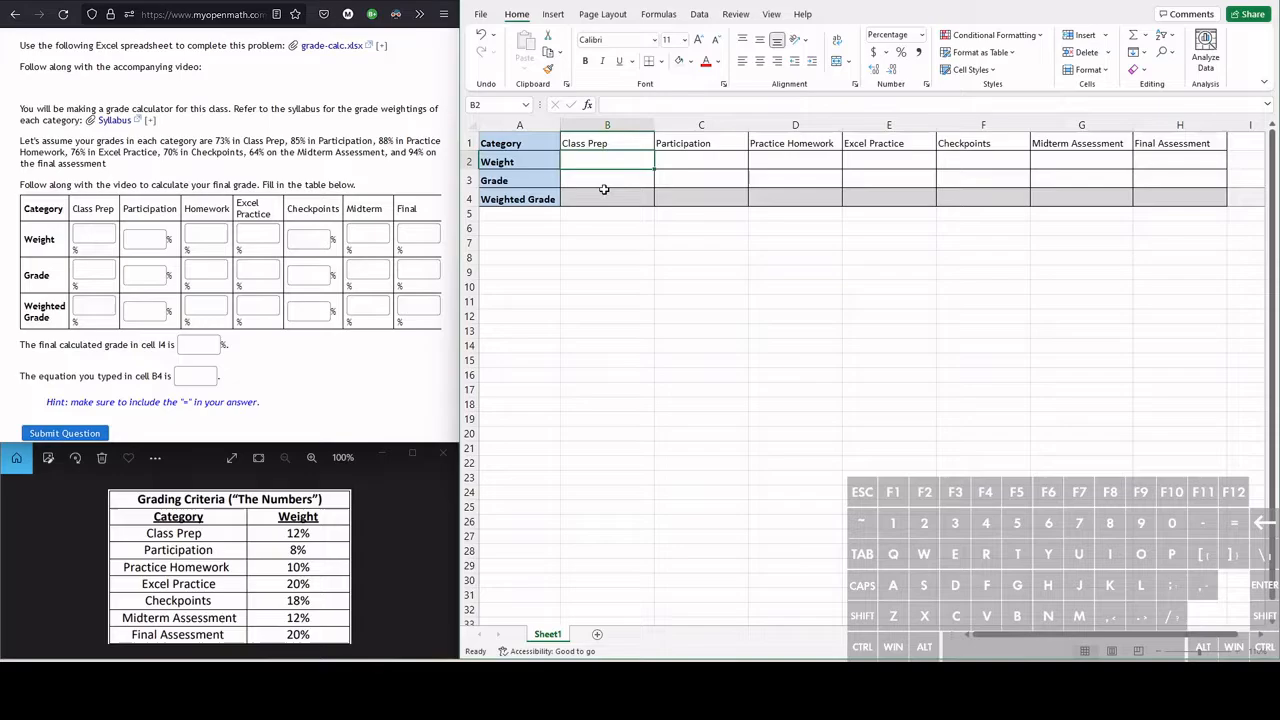
{"action": "mouse_move", "coordinate": [604, 176]}
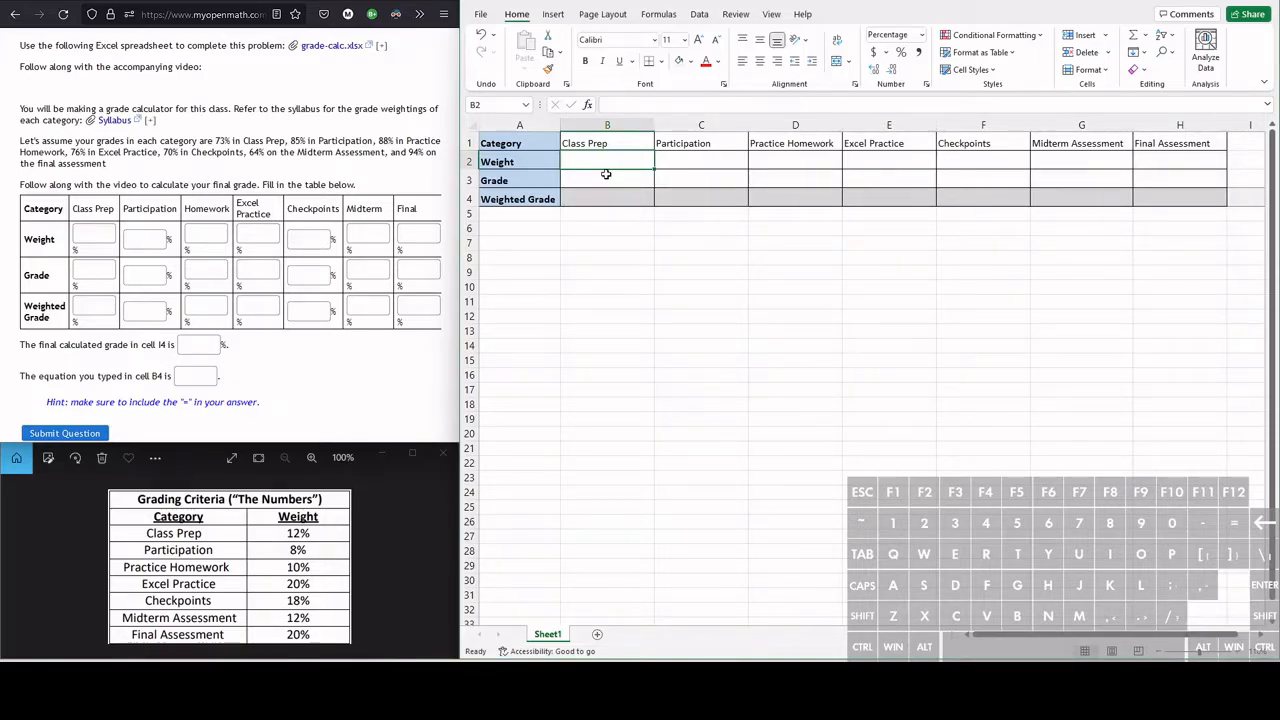
{"action": "mouse_move", "coordinate": [630, 284]}
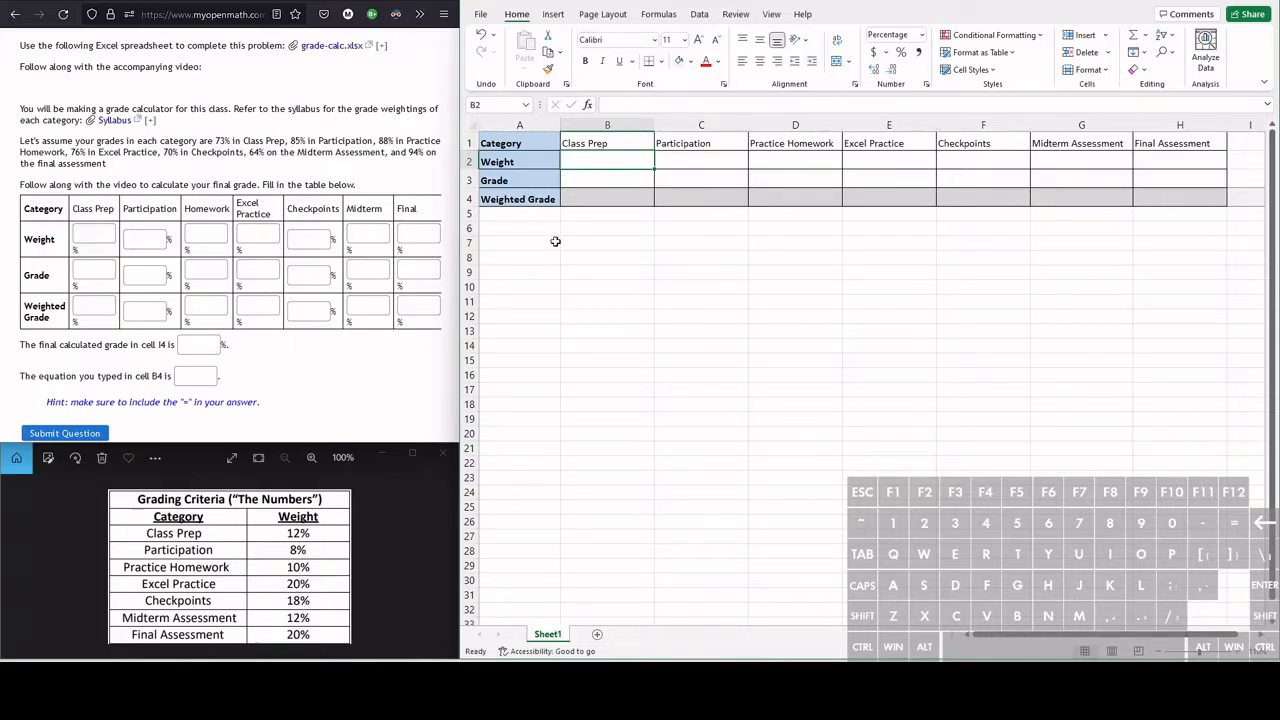
{"action": "mouse_move", "coordinate": [708, 238]}
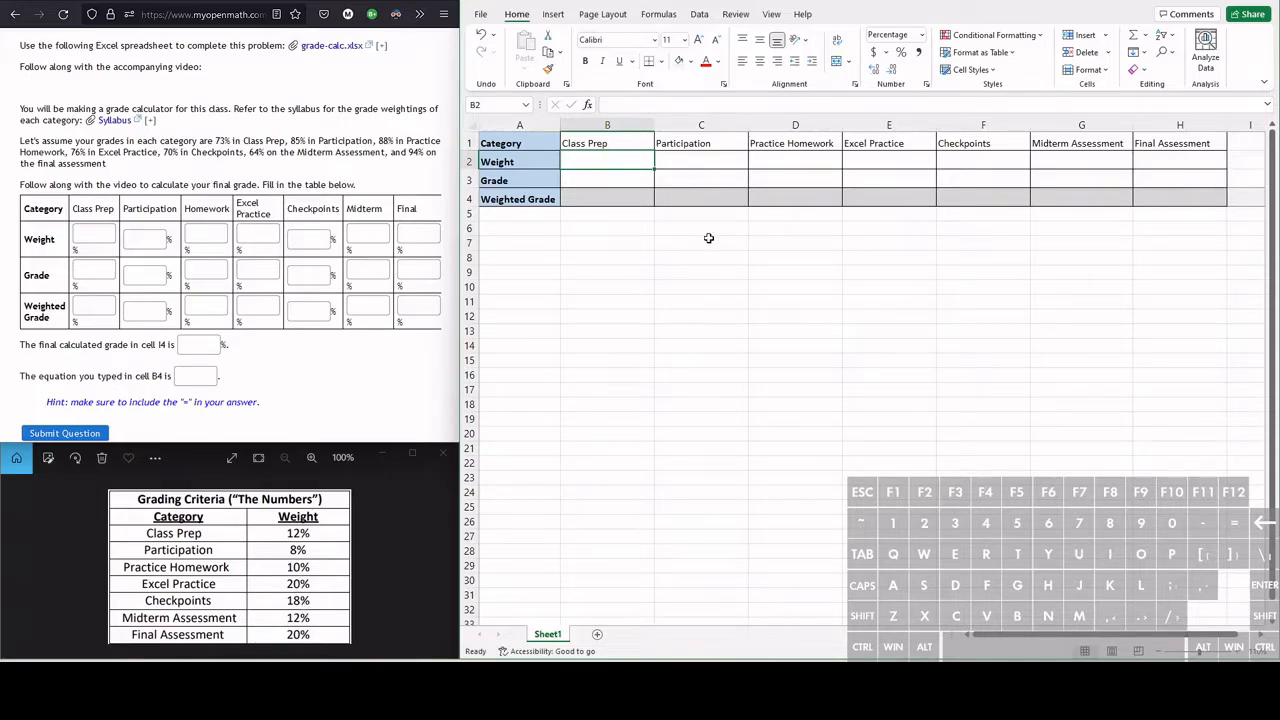
Step: Enter the category weights starting 12% and the grades starting 73% into the Weight and Grade rows
{"action": "type", "text": "12%"}
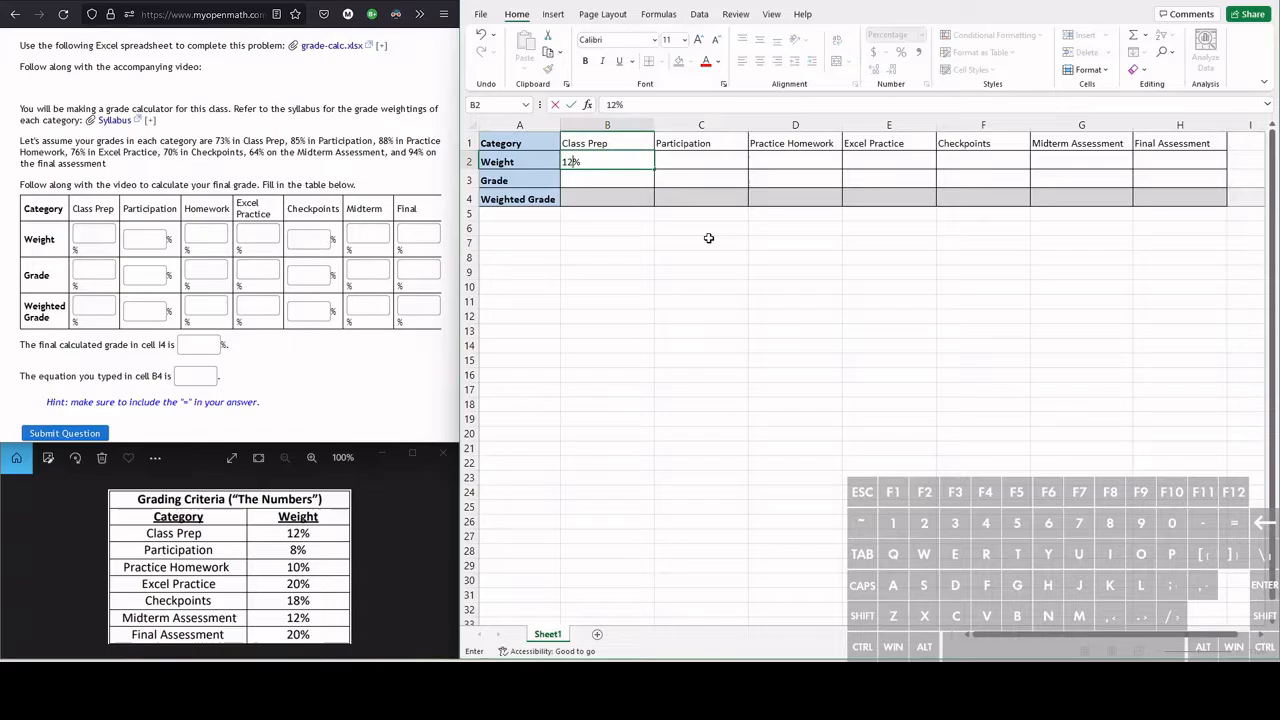
{"action": "key", "text": "Return"}
{"action": "type", "text": "8"}
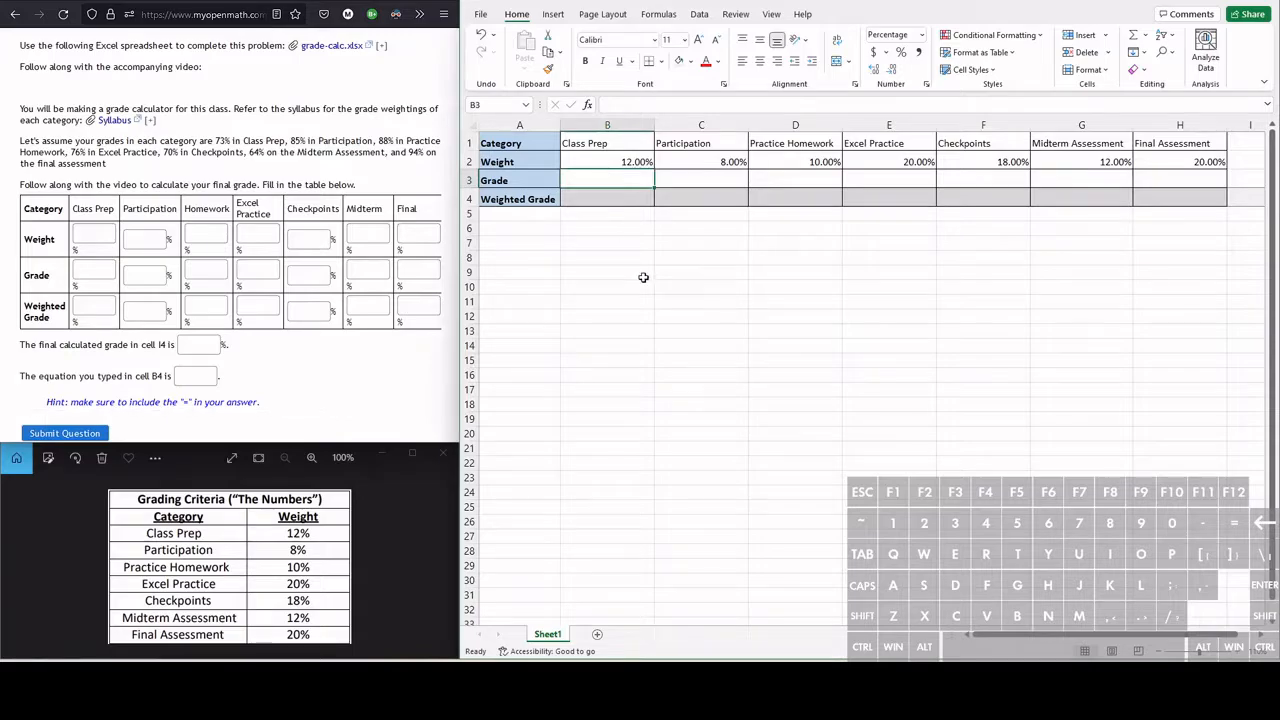
{"action": "type", "text": "73%"}
{"action": "left_click", "coordinate": [702, 180]}
{"action": "type", "text": "85"}
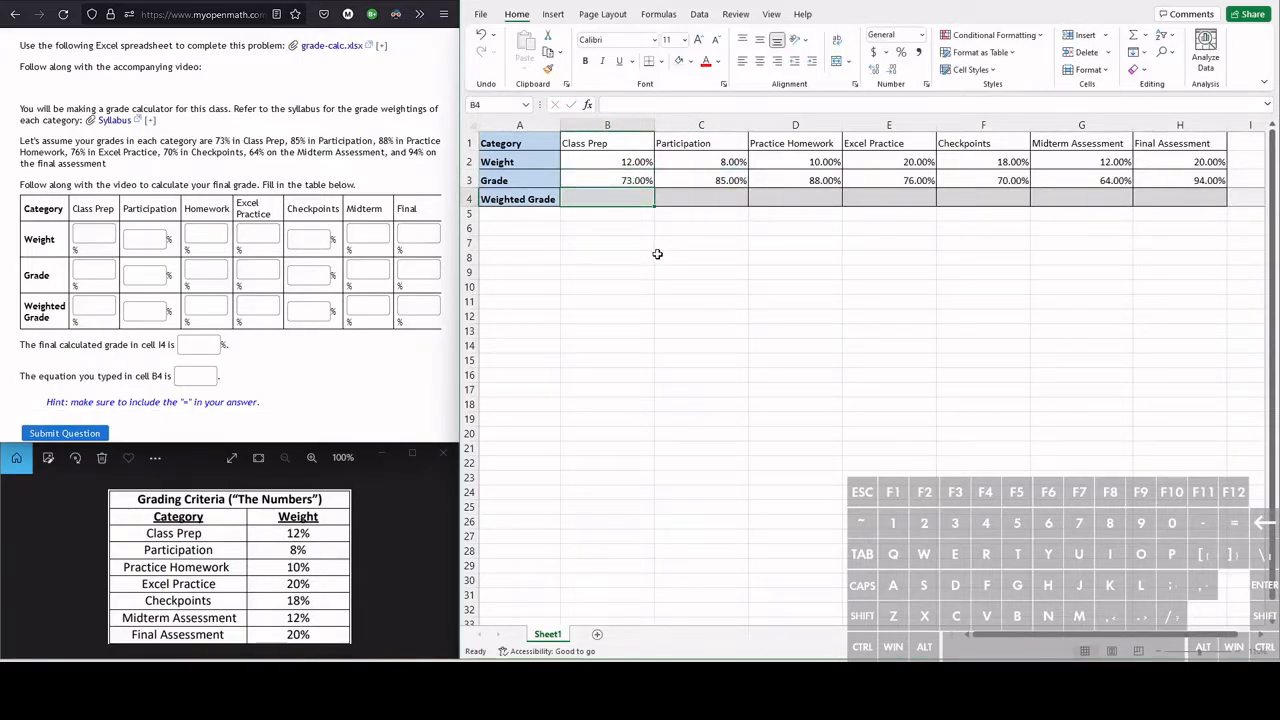
{"action": "mouse_move", "coordinate": [644, 244]}
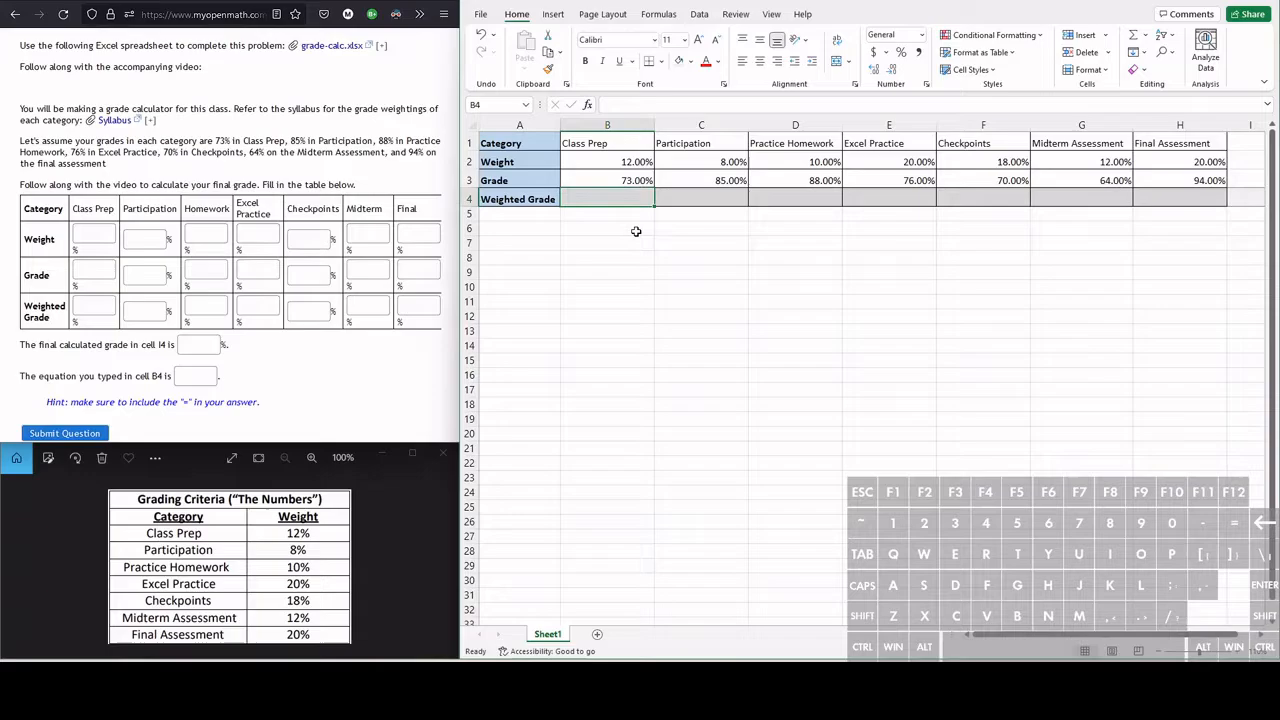
{"action": "mouse_move", "coordinate": [620, 162]}
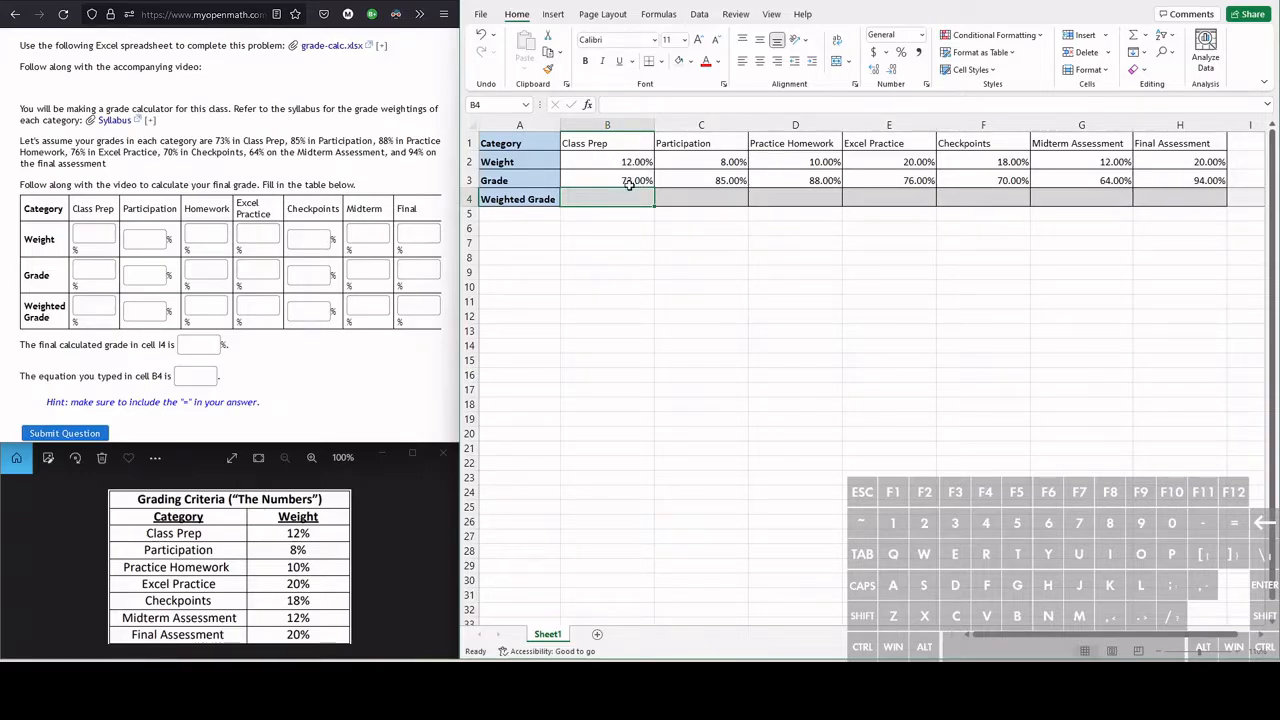
{"action": "mouse_move", "coordinate": [622, 260]}
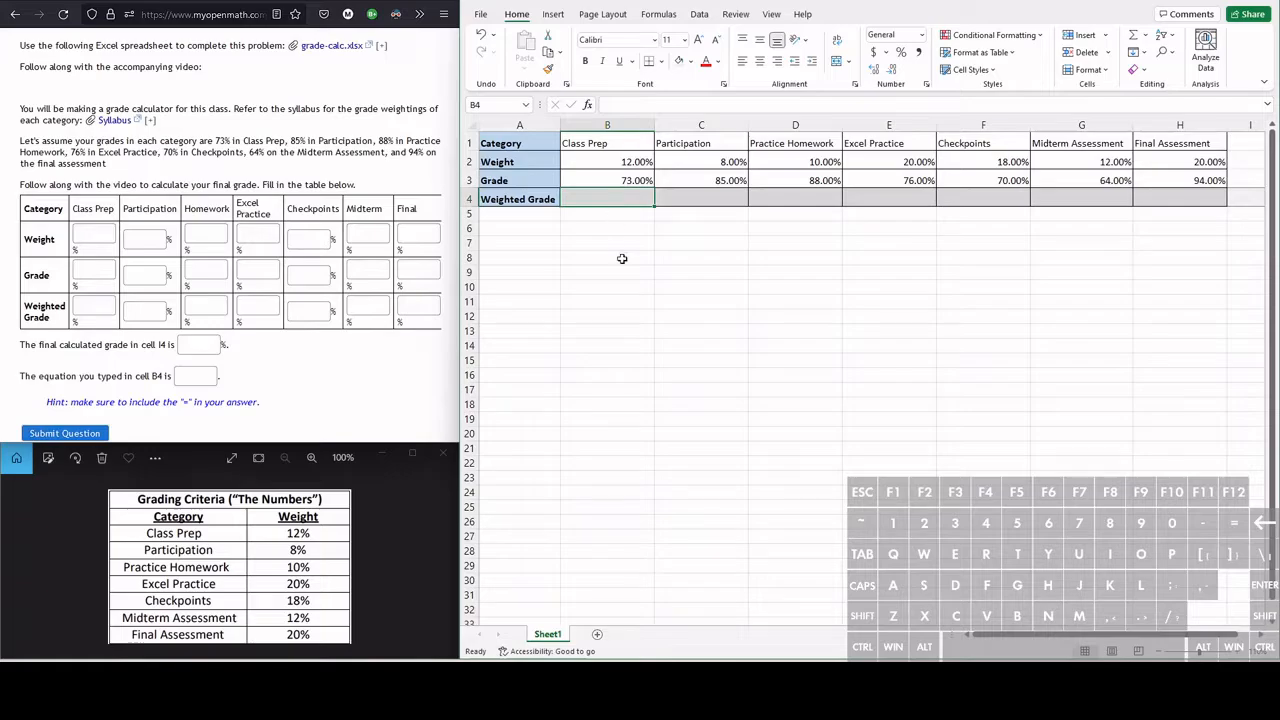
{"action": "mouse_move", "coordinate": [652, 232]}
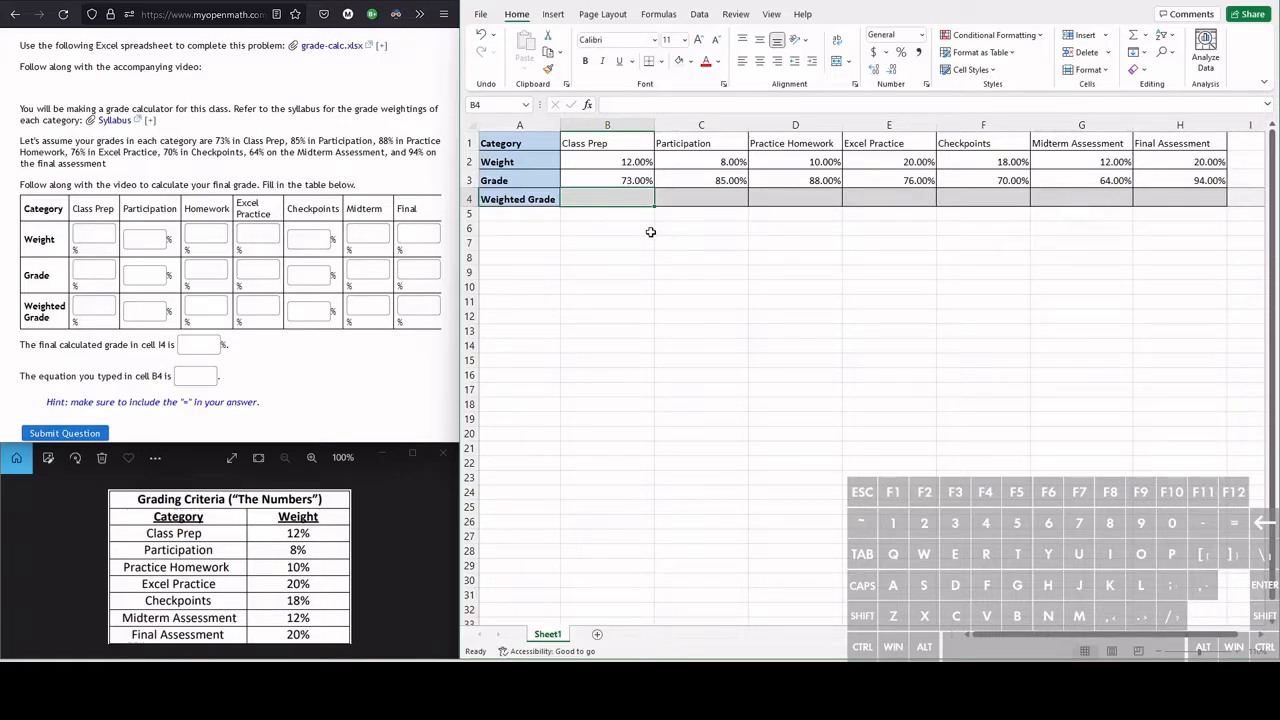
Step: Compute Weighted Grade in B4 as =B2*B3 and fill it across to H4 (8.76% to 18.8%)
{"action": "type", "text": "="}
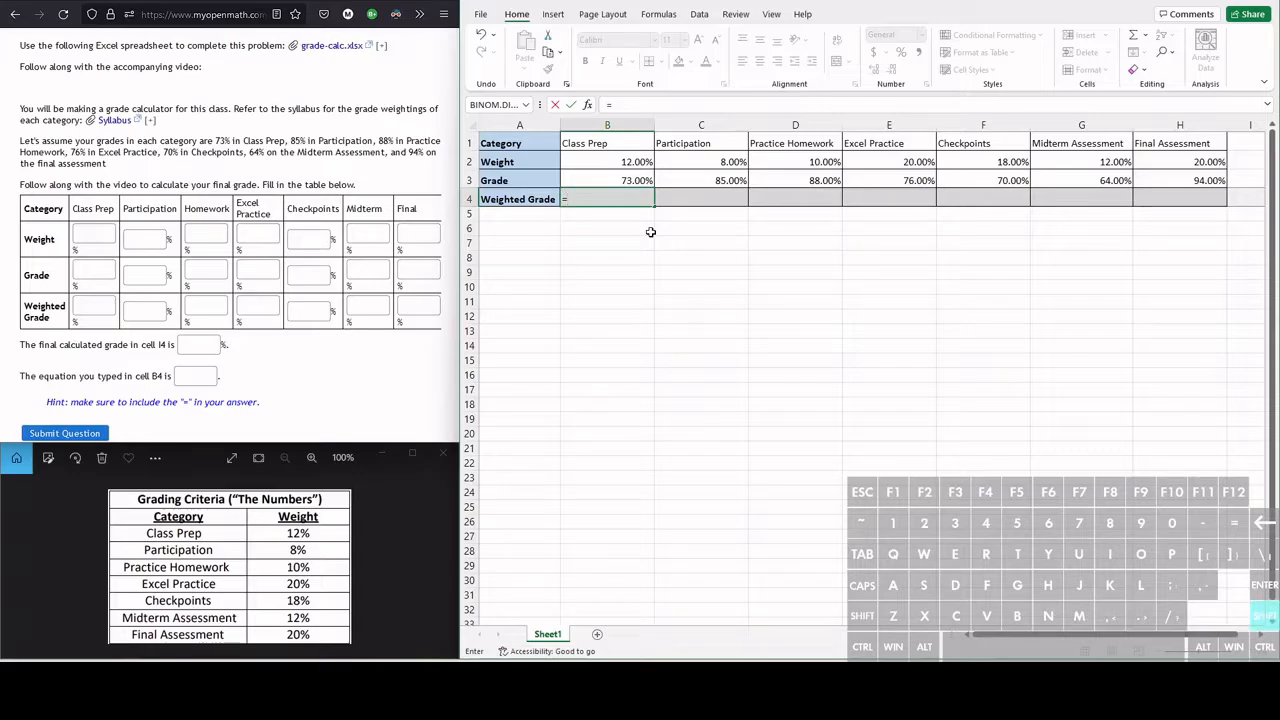
{"action": "type", "text": "B"}
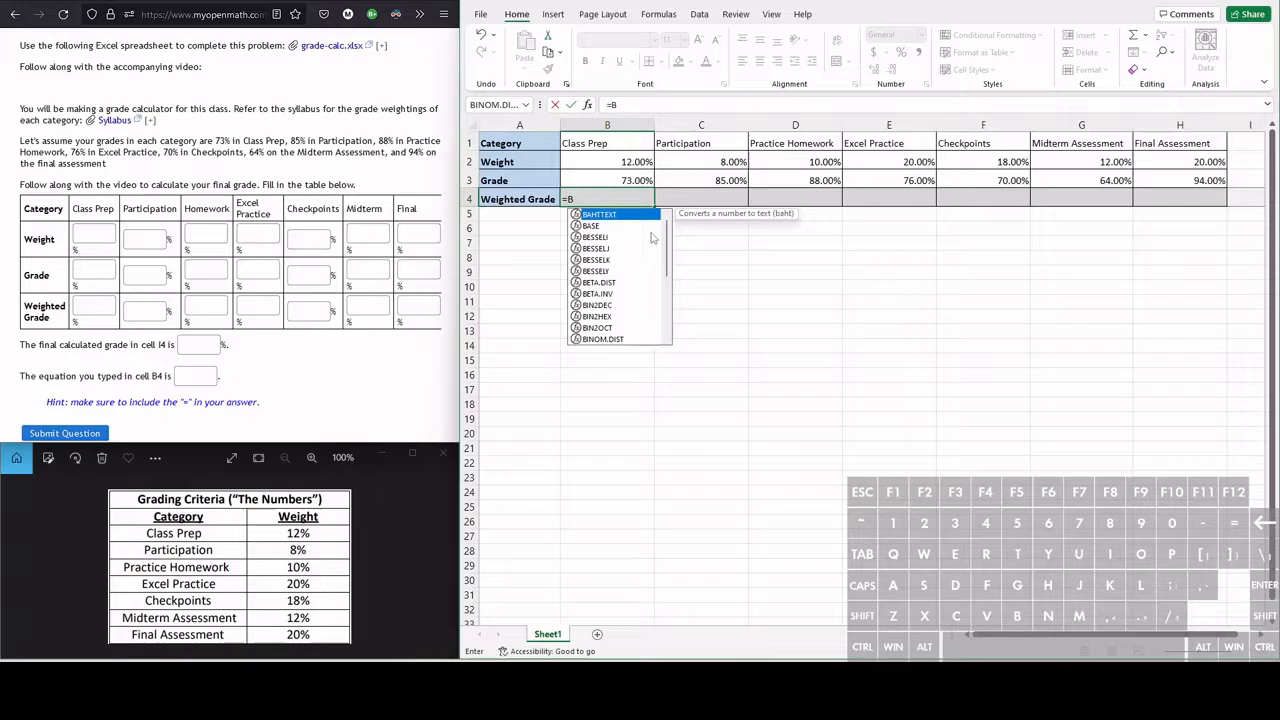
{"action": "type", "text": "2"}
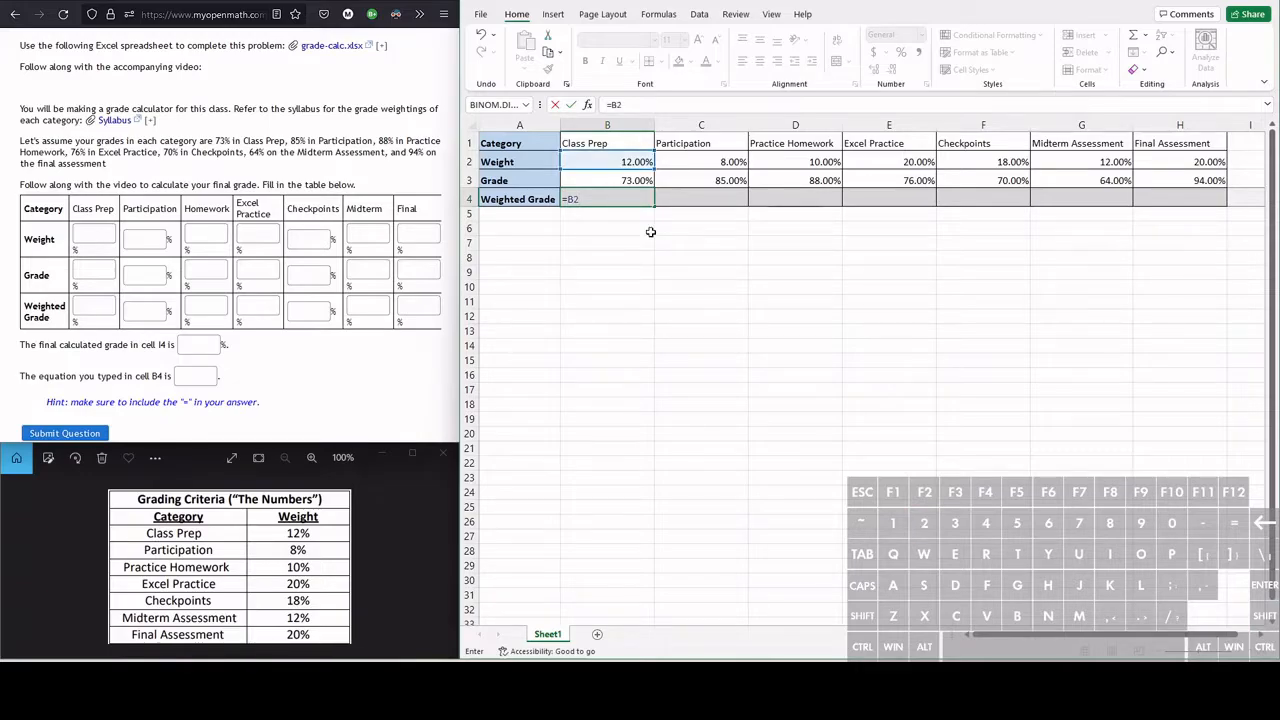
{"action": "type", "text": "*"}
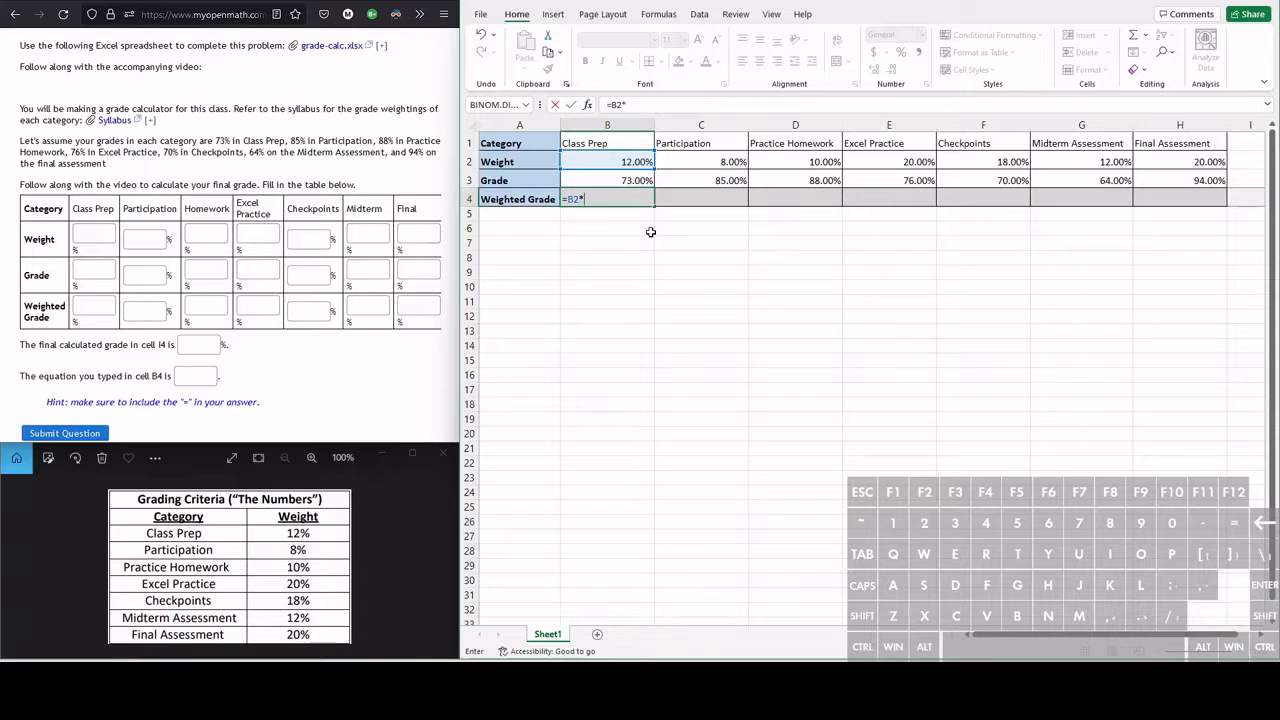
{"action": "type", "text": "B"}
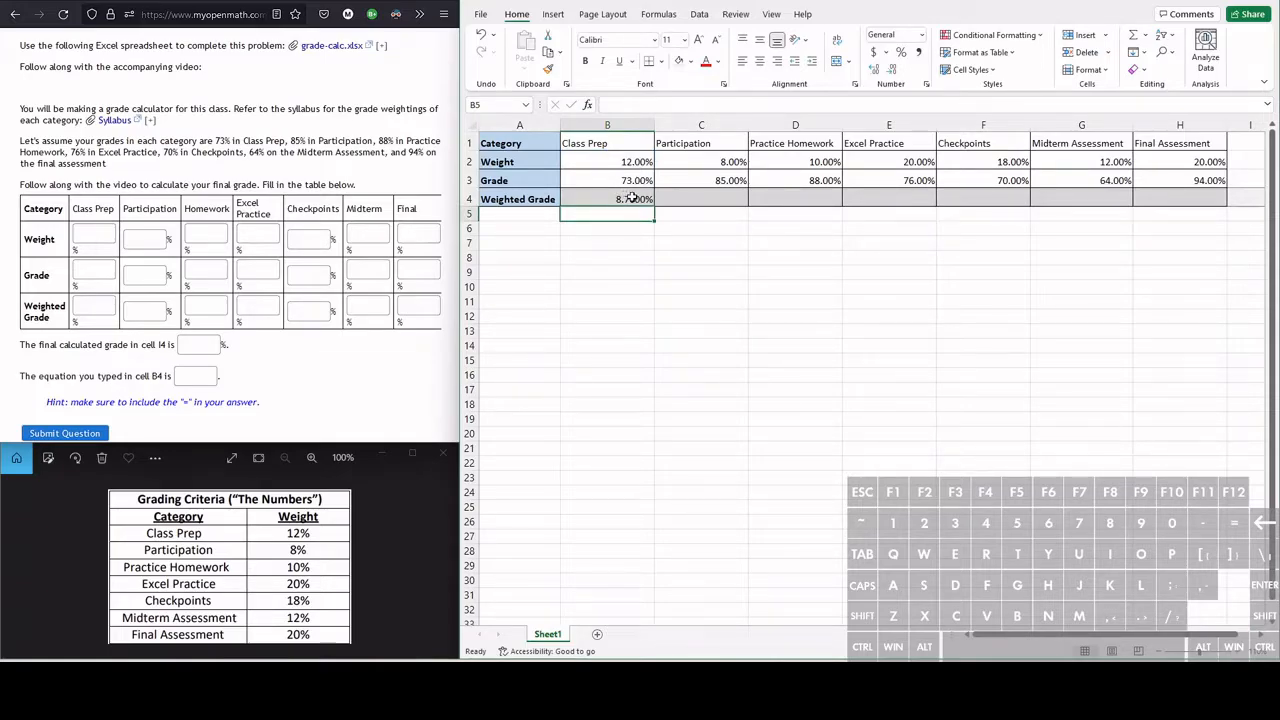
{"action": "left_click", "coordinate": [608, 198]}
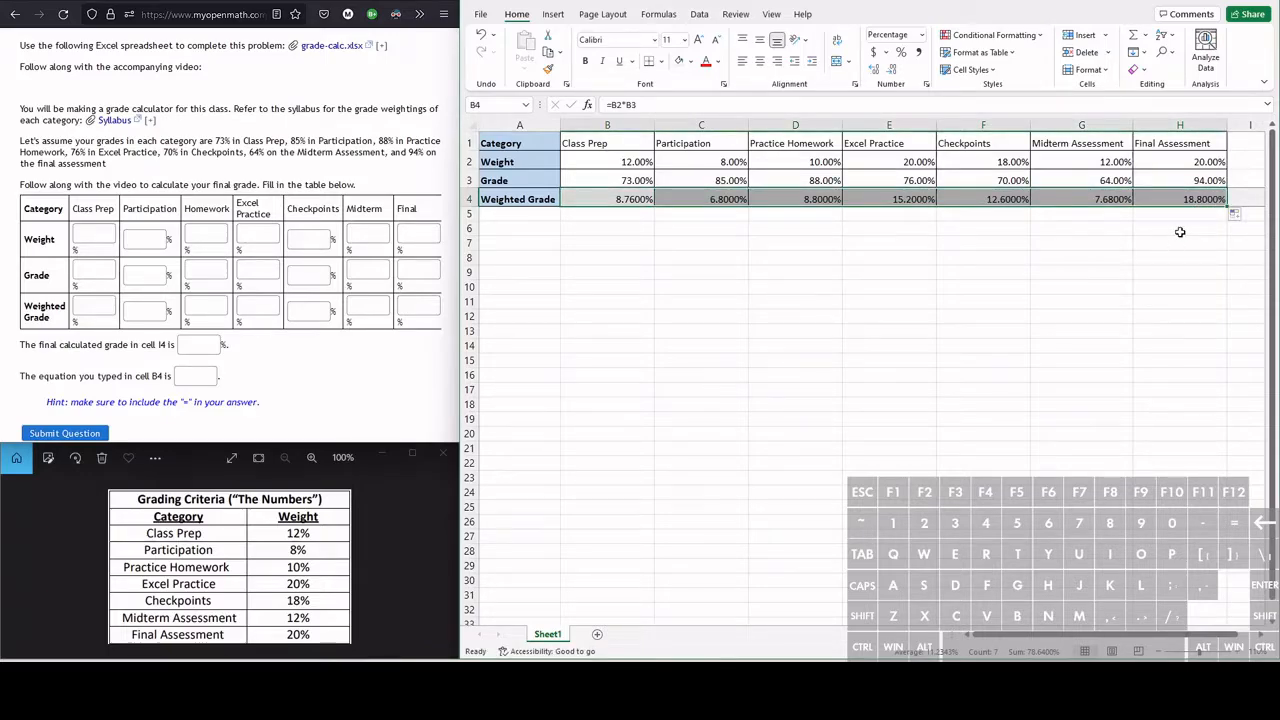
{"action": "mouse_move", "coordinate": [688, 224]}
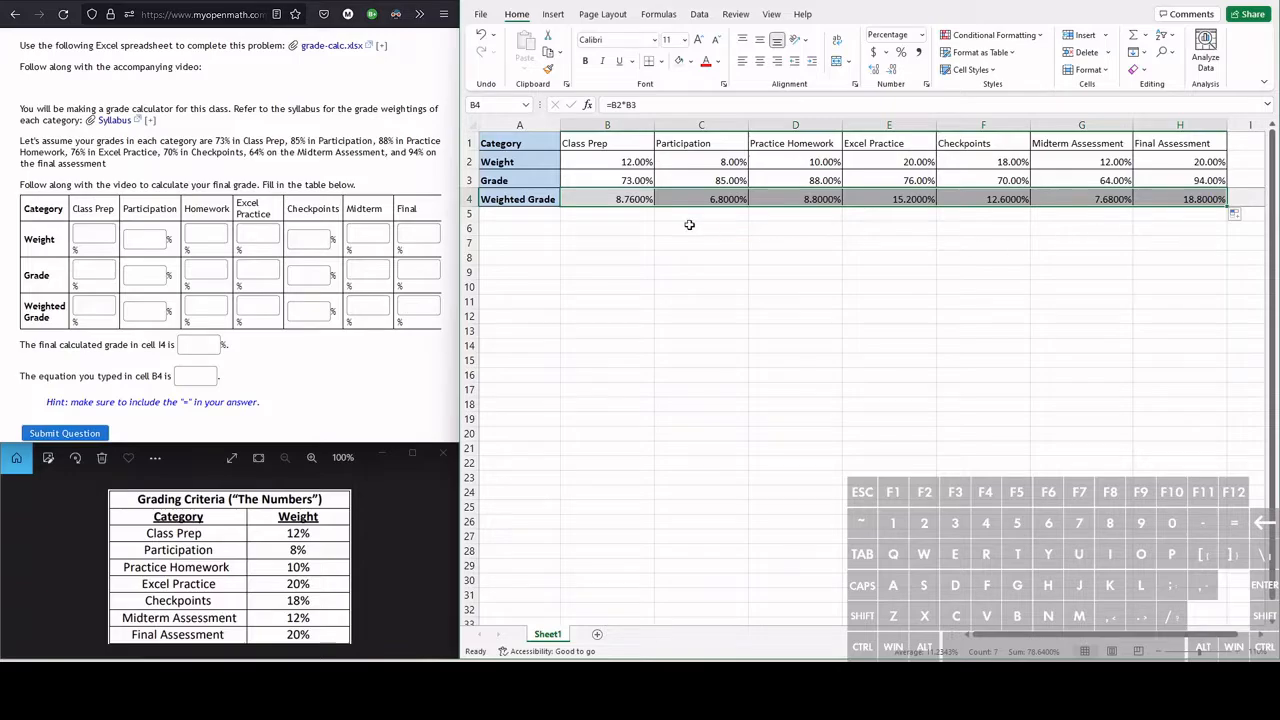
{"action": "mouse_move", "coordinate": [964, 200]}
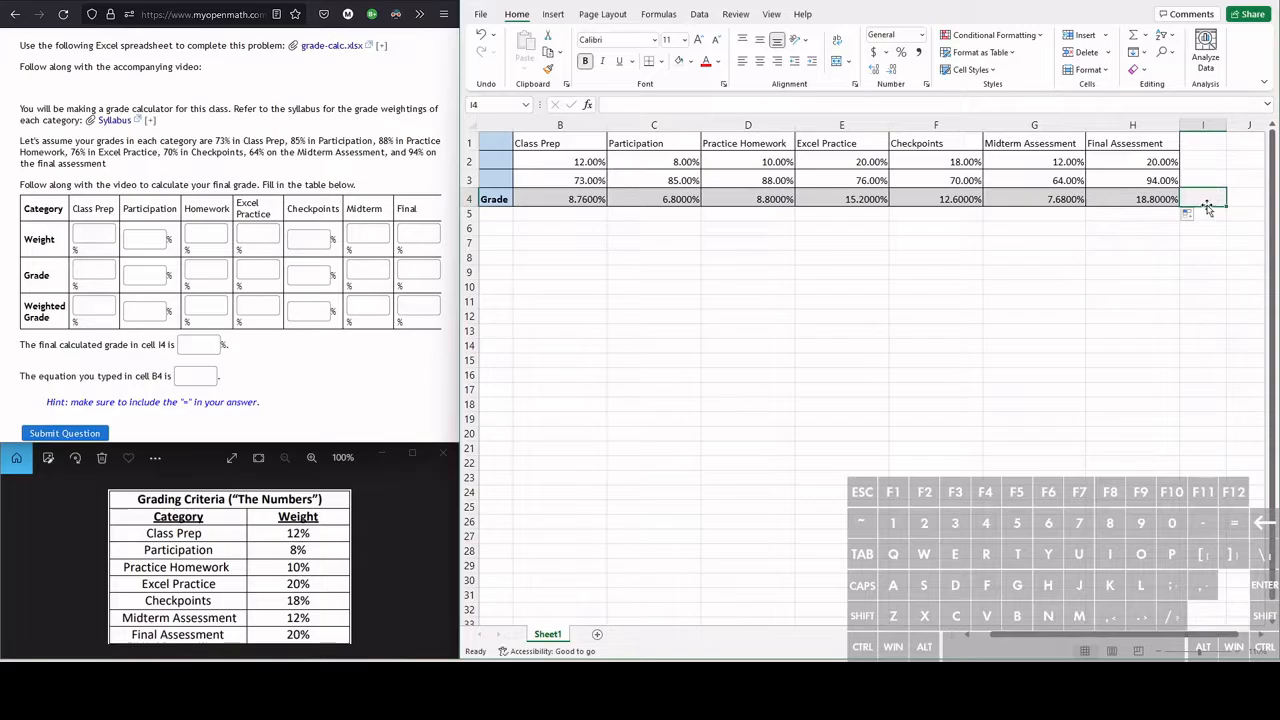
Step: Total the weighted grades in I4 with =sum(B4:H4), giving a final grade of 78.64%
{"action": "type", "text": "="}
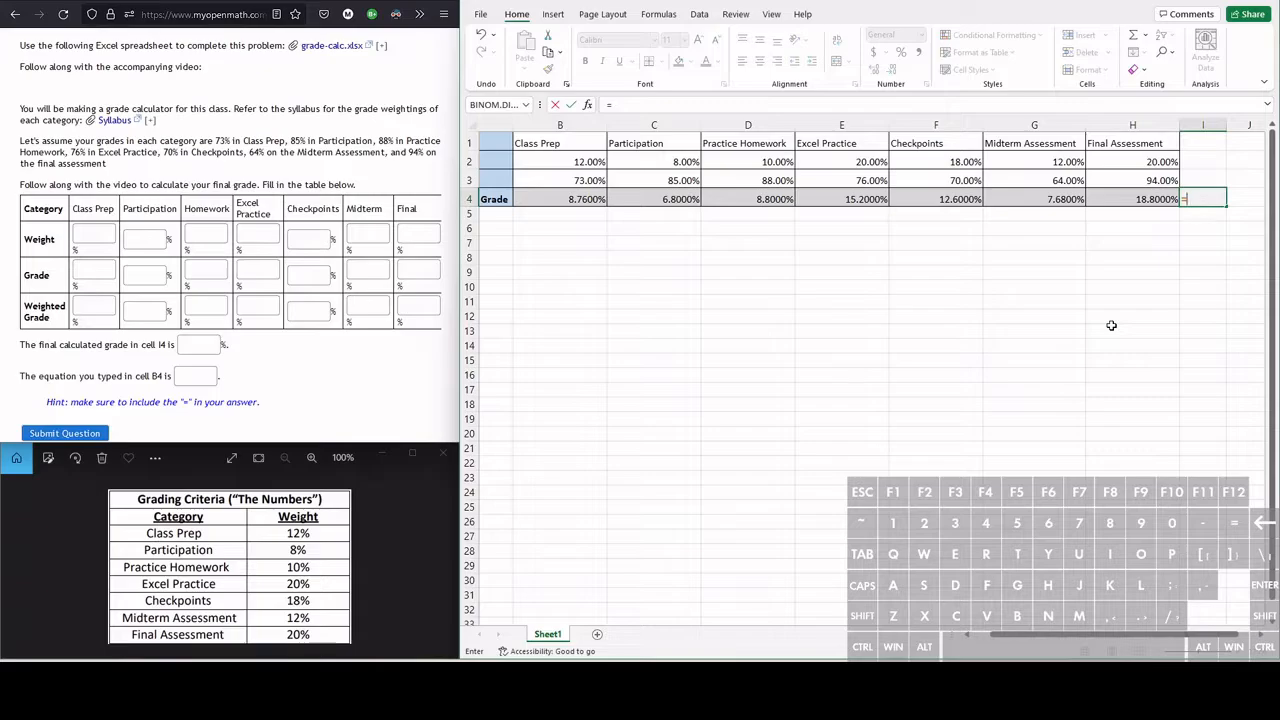
{"action": "type", "text": "sum("}
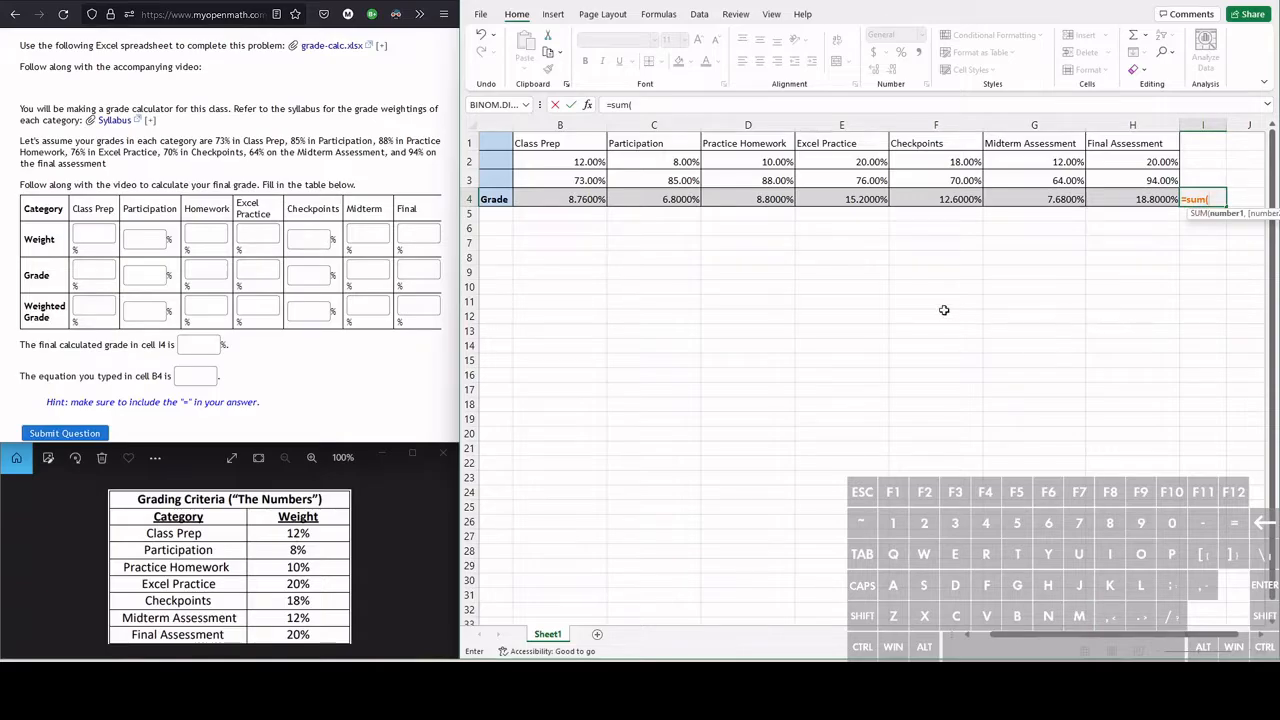
{"action": "mouse_move", "coordinate": [744, 204]}
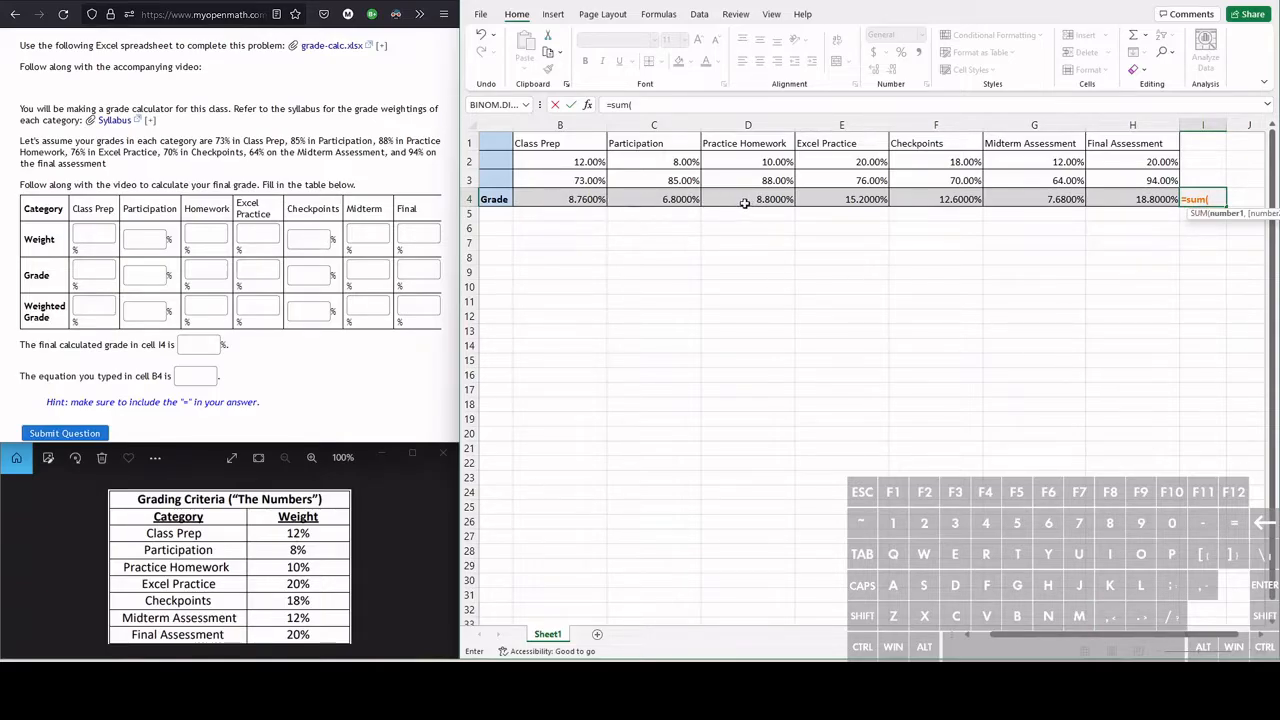
{"action": "mouse_move", "coordinate": [1024, 208]}
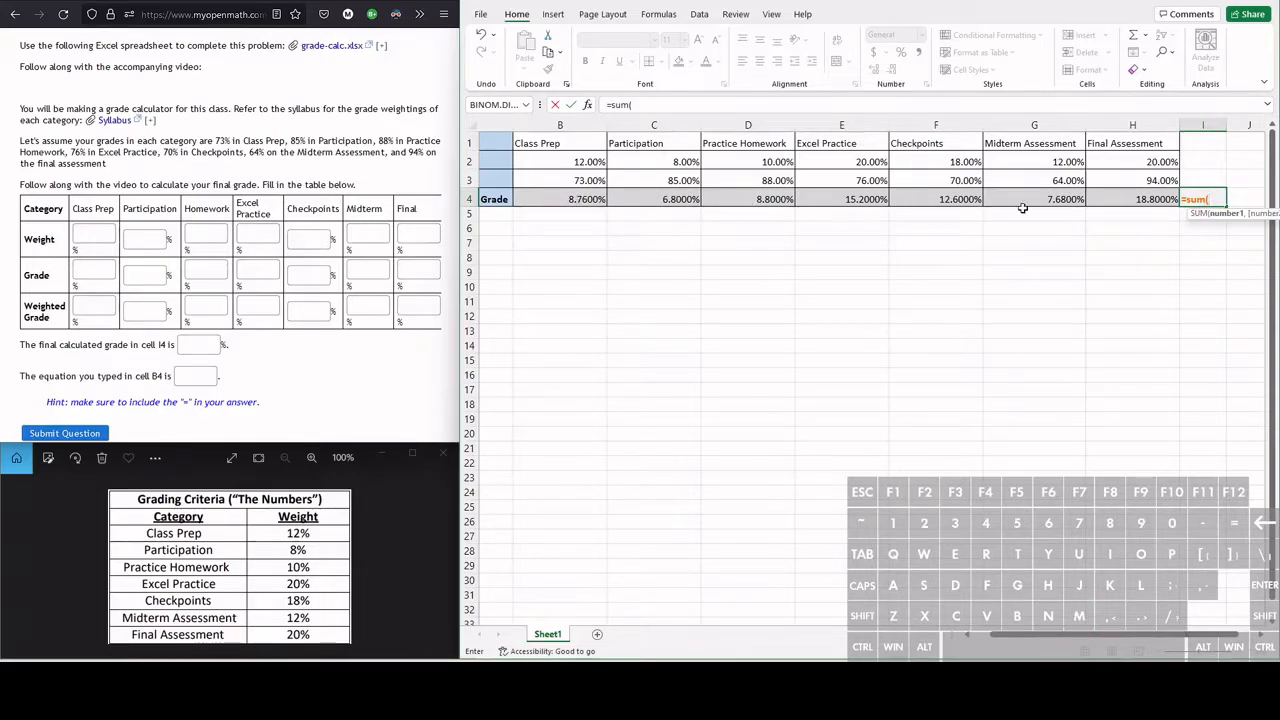
{"action": "mouse_move", "coordinate": [1128, 396]}
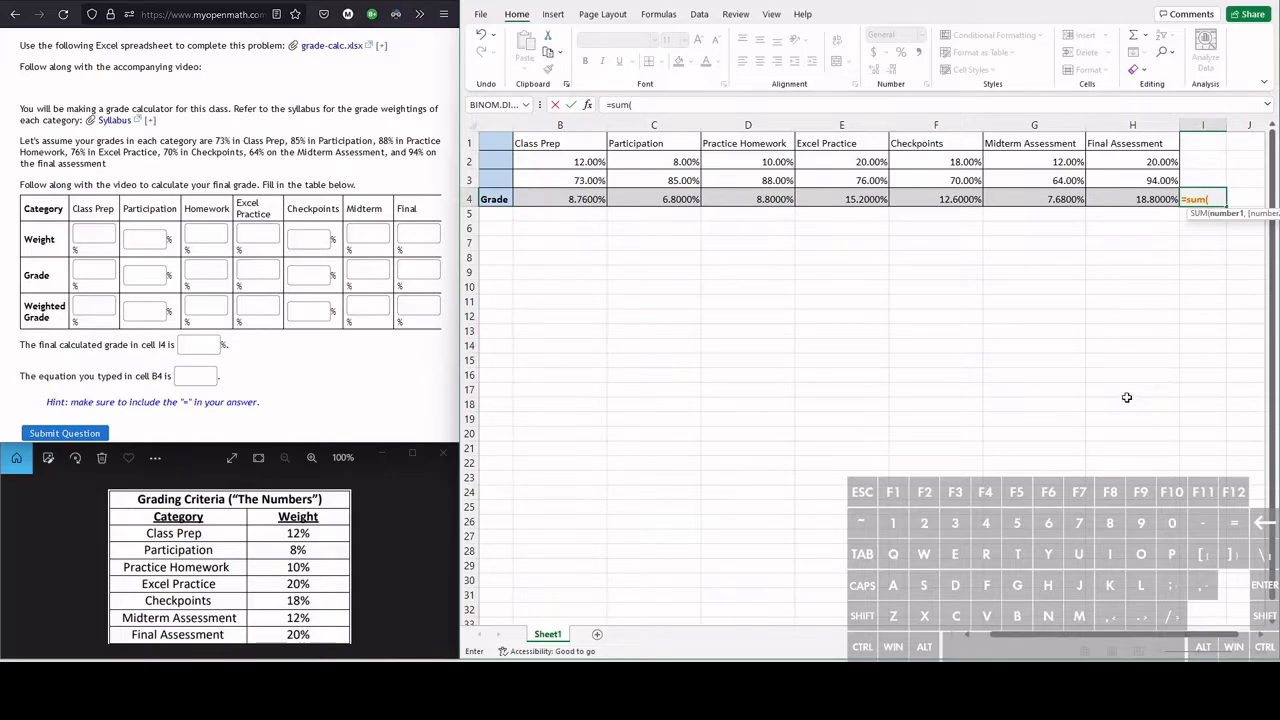
{"action": "type", "text": "B"}
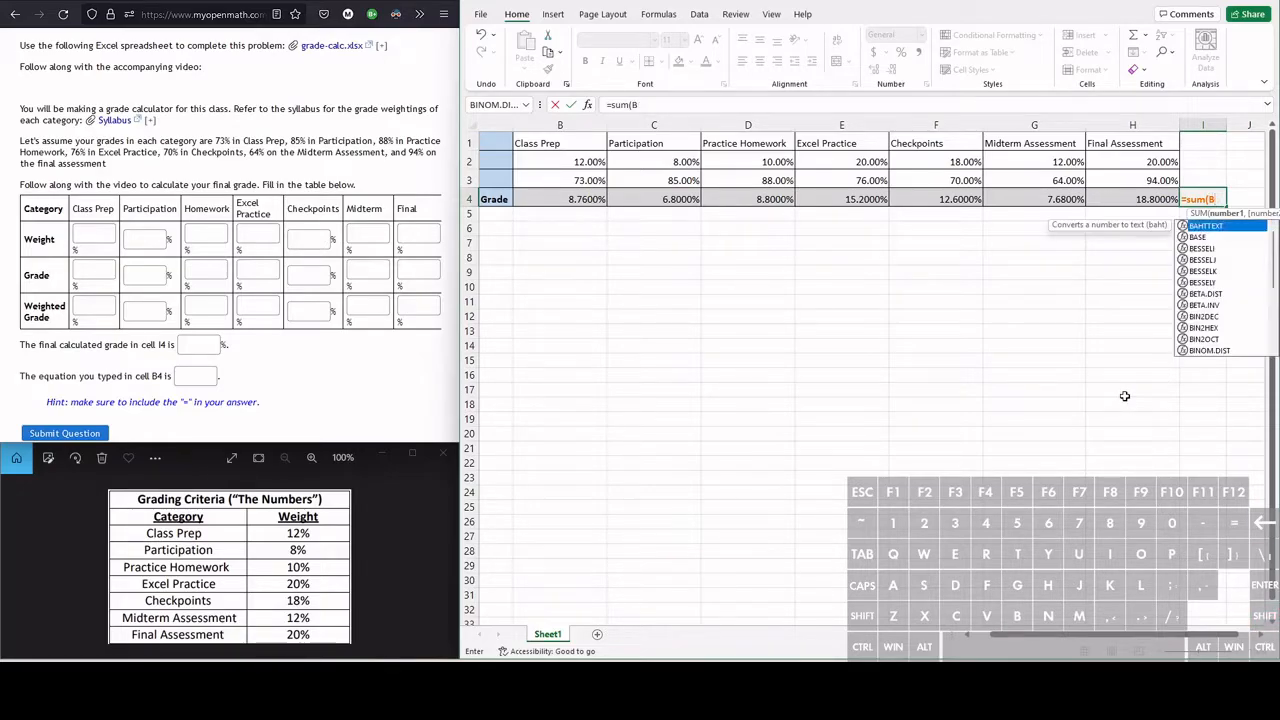
{"action": "type", "text": "4:"}
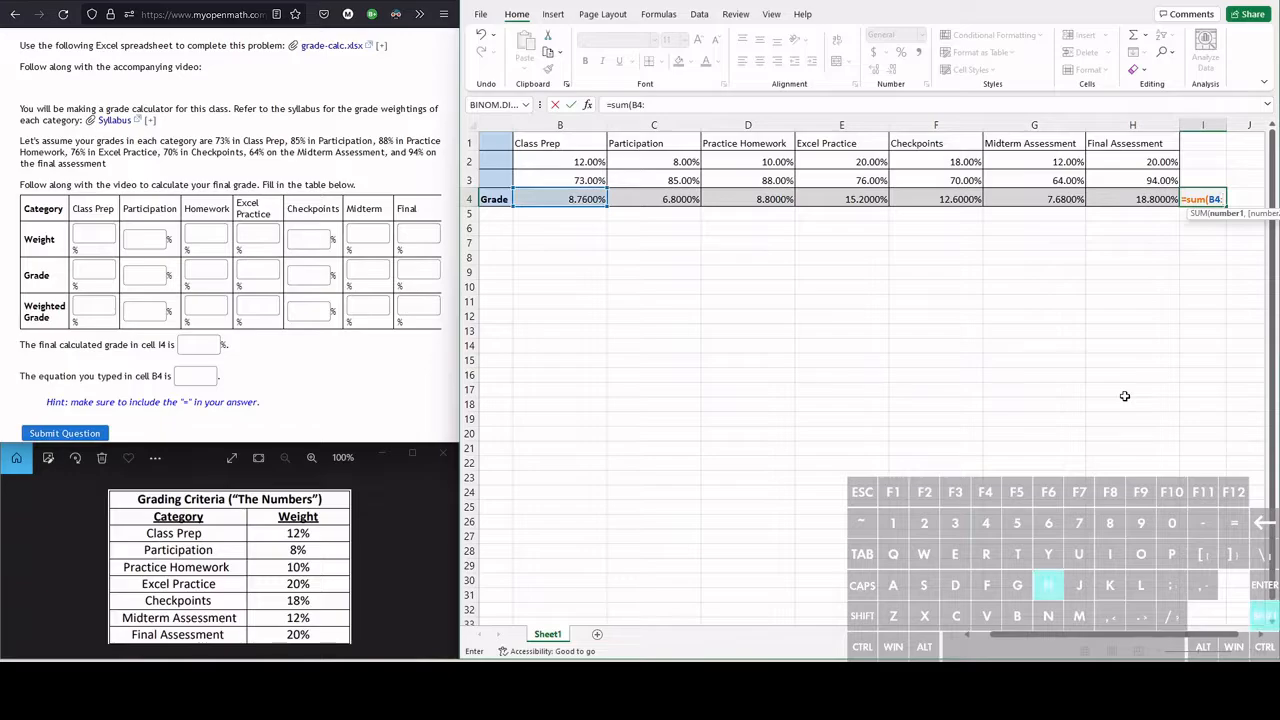
{"action": "type", "text": "H4"}
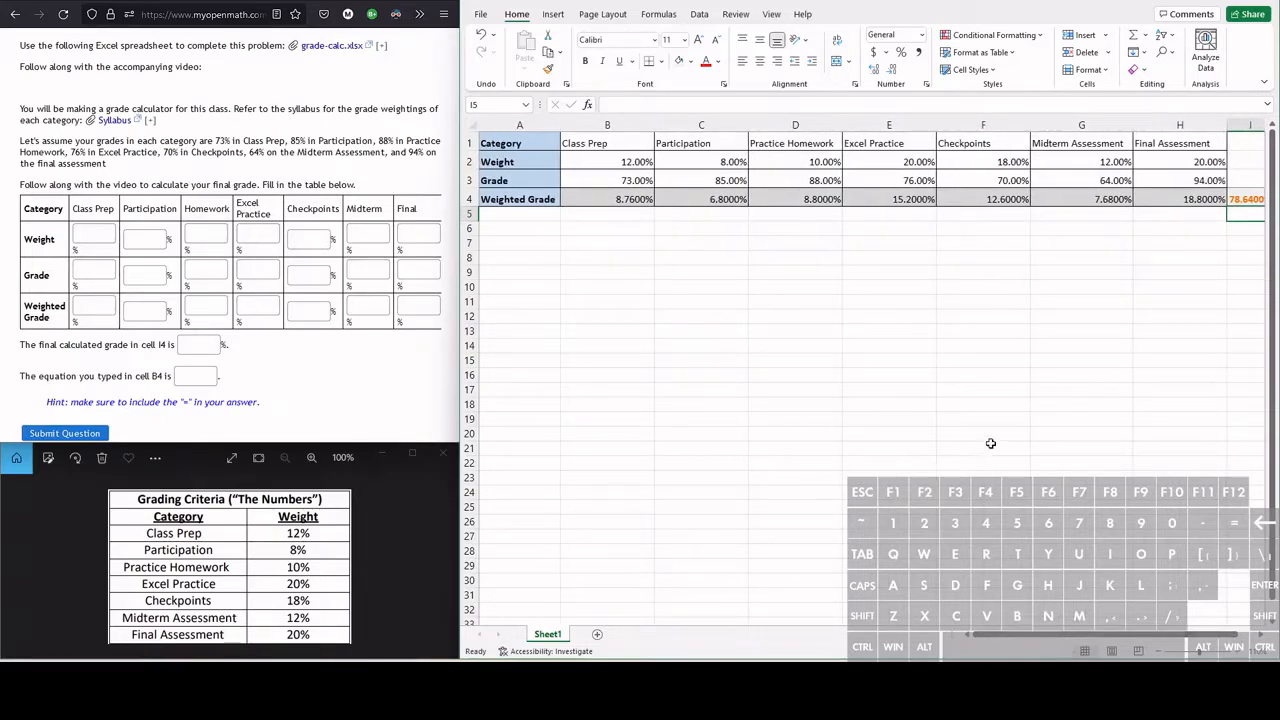
{"action": "mouse_move", "coordinate": [784, 260]}
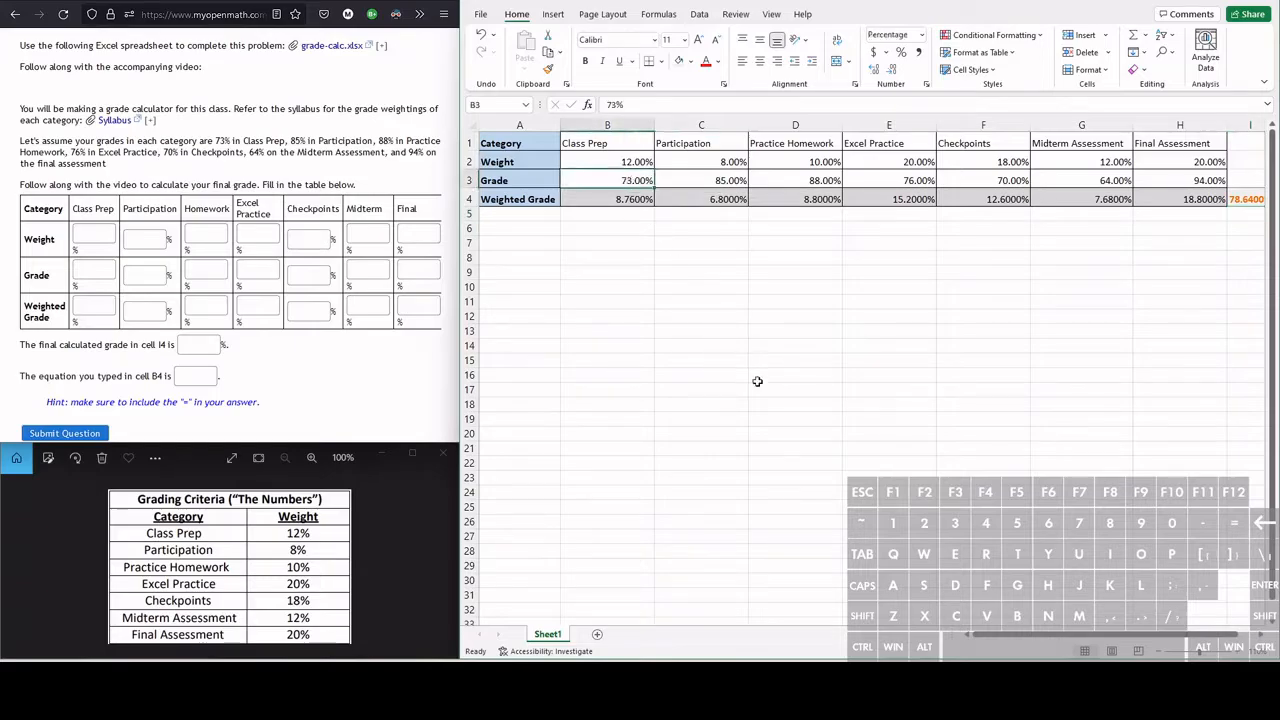
{"action": "mouse_move", "coordinate": [736, 344]}
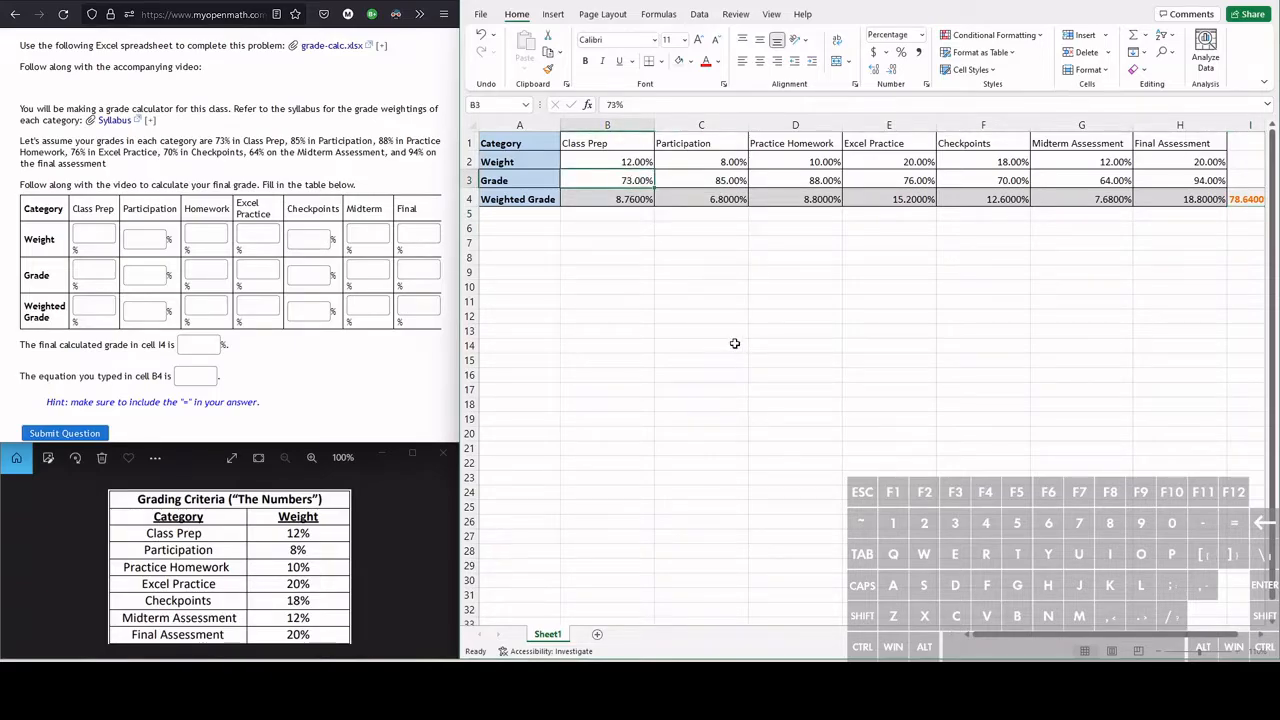
Step: Change the Class Prep grade in B3 to 85% to test the calculator
{"action": "type", "text": "85%"}
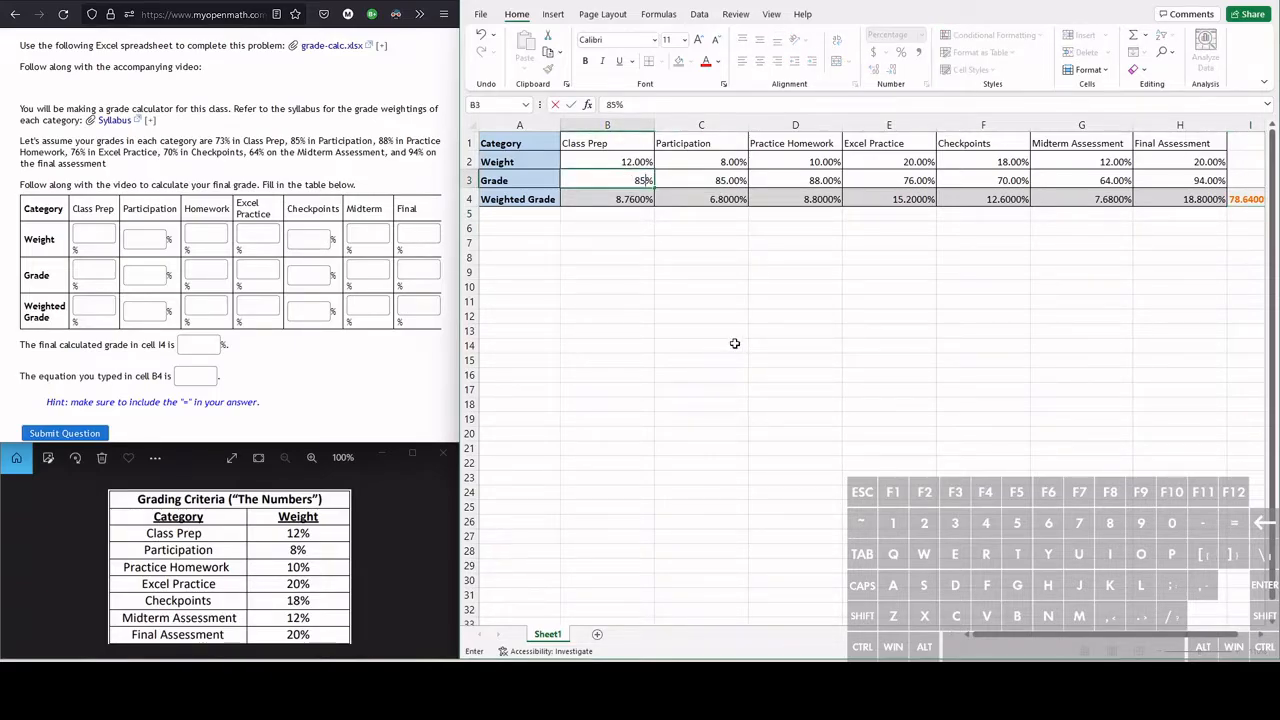
{"action": "key", "text": "Return"}
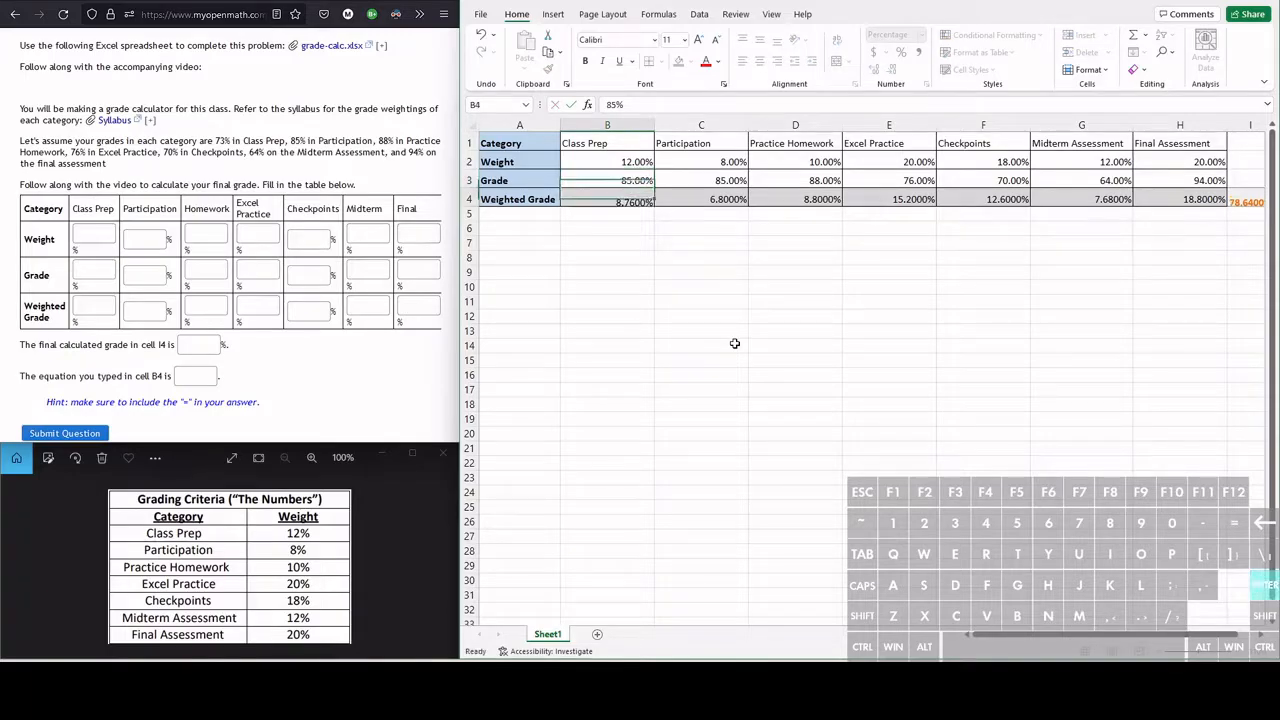